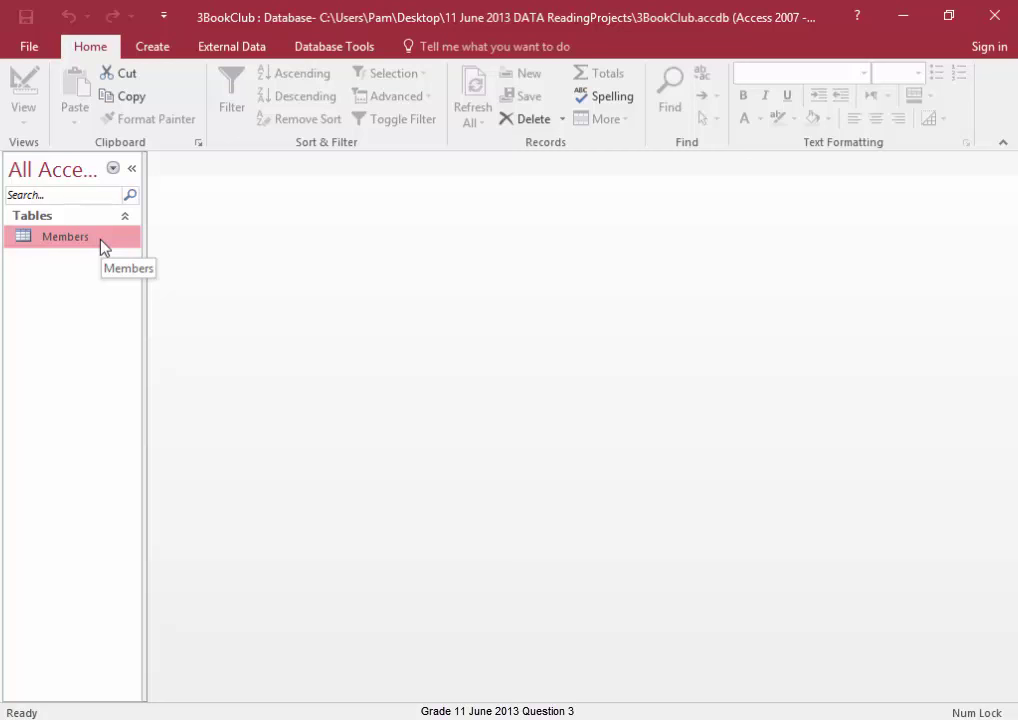
Step: Open the Members table in Datasheet view, showing its 50 member records
{"action": "double_click", "coordinate": [64, 236]}
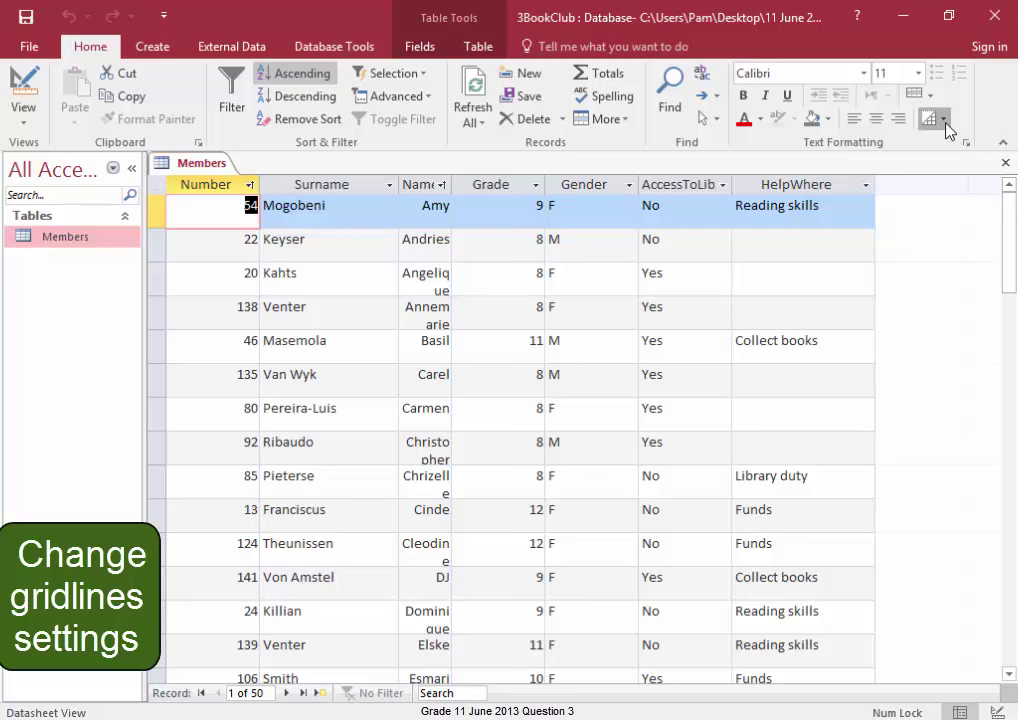
Step: Set the Members datasheet to show vertical gridlines only
{"action": "left_click", "coordinate": [930, 118]}
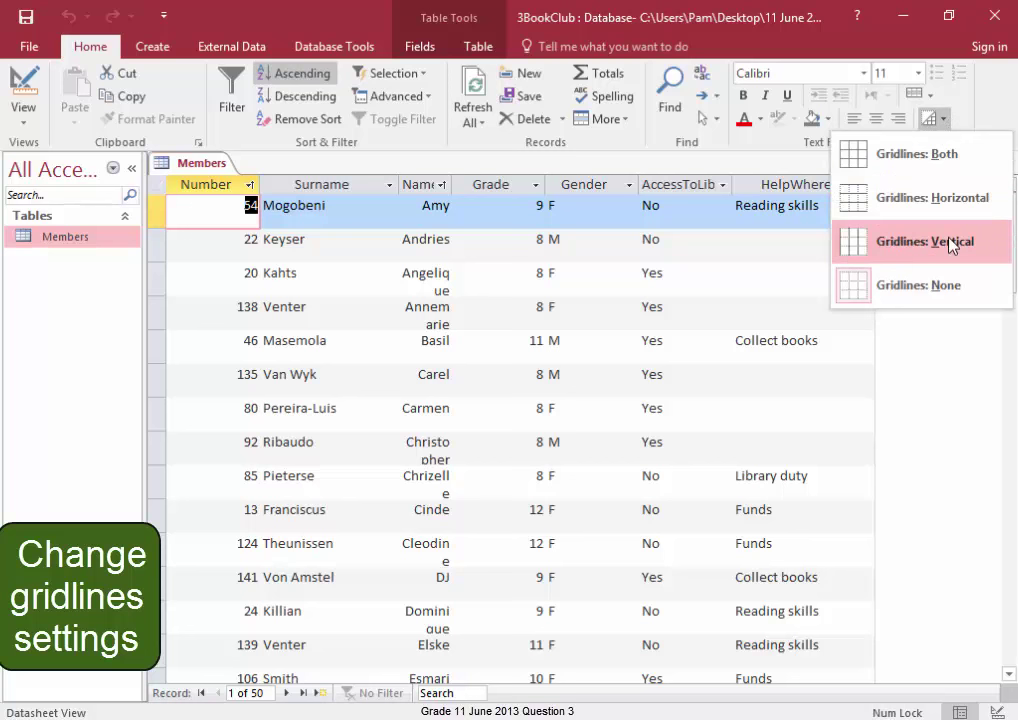
{"action": "left_click", "coordinate": [933, 241]}
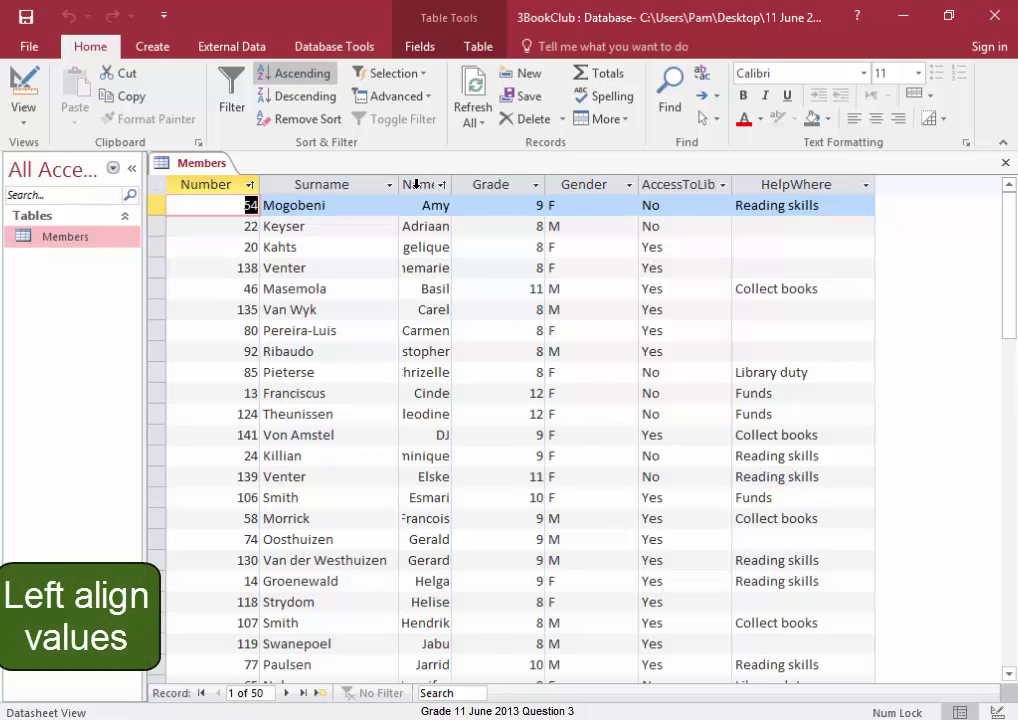
Step: Select and widen the Name column in the Members datasheet
{"action": "left_click_drag", "start_coordinate": [452, 184], "coordinate": [462, 184]}
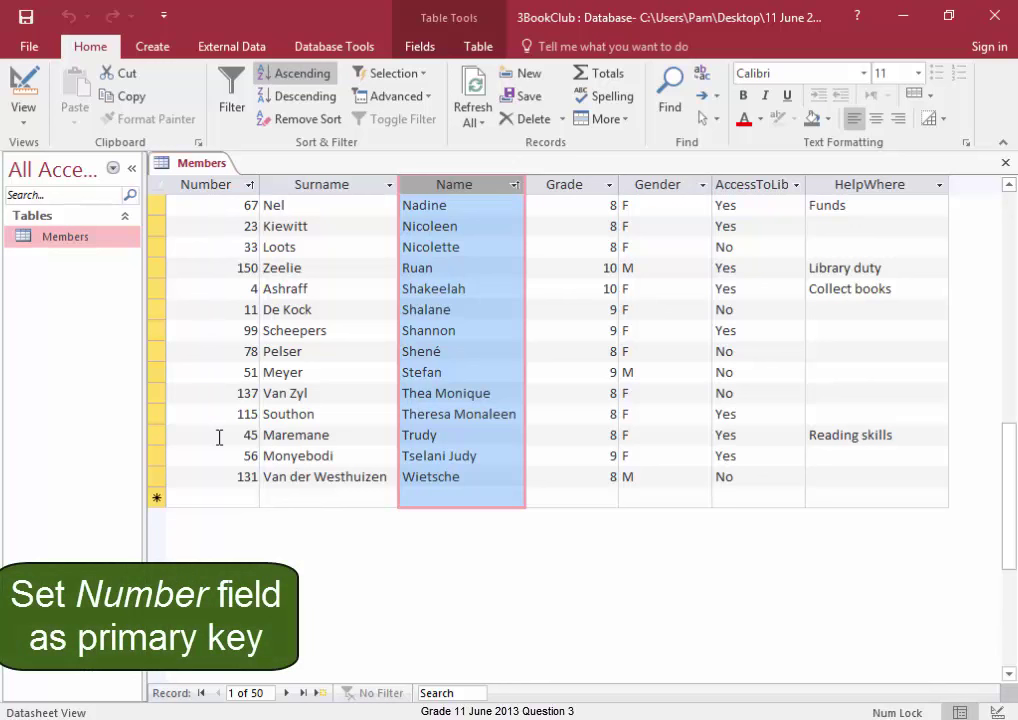
Step: Switch to Design View and set the Number field as the table's primary key
{"action": "left_click", "coordinate": [24, 85]}
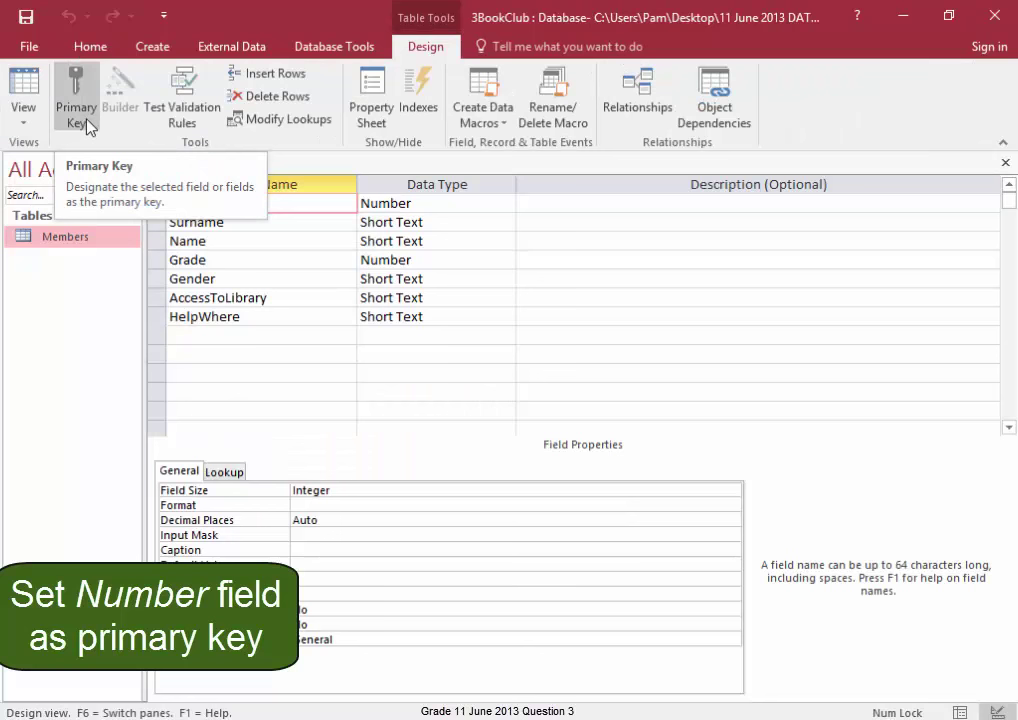
{"action": "left_click", "coordinate": [76, 95]}
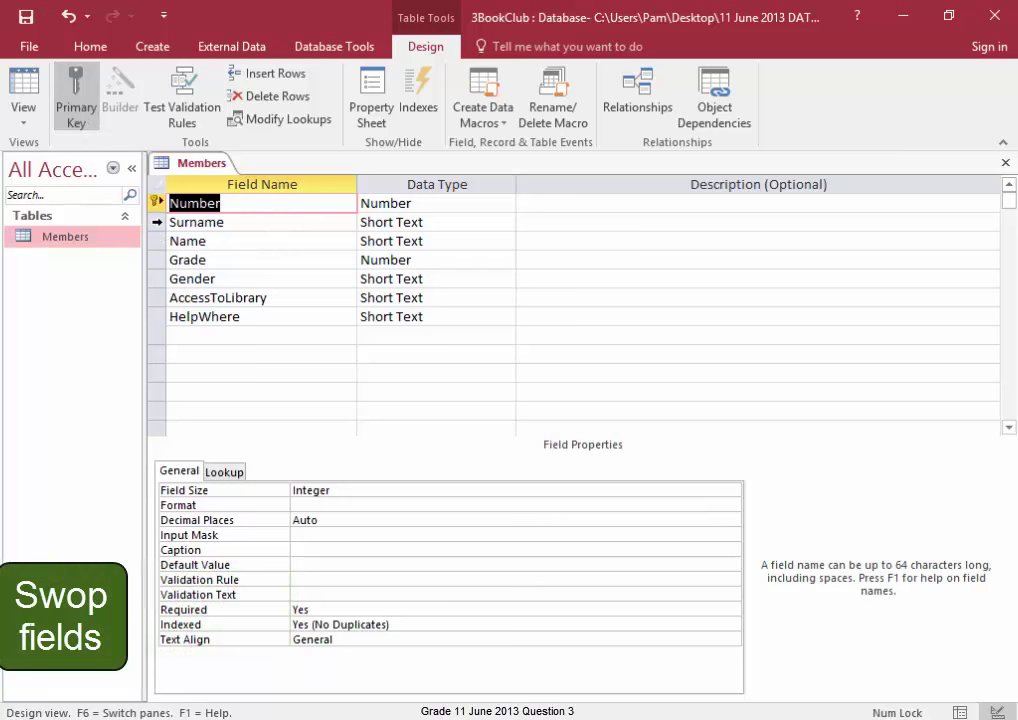
Step: Move Name before Surname and save the design, accepting the data-loss warning
{"action": "left_click", "coordinate": [155, 222]}
{"action": "type", "text": "1"}
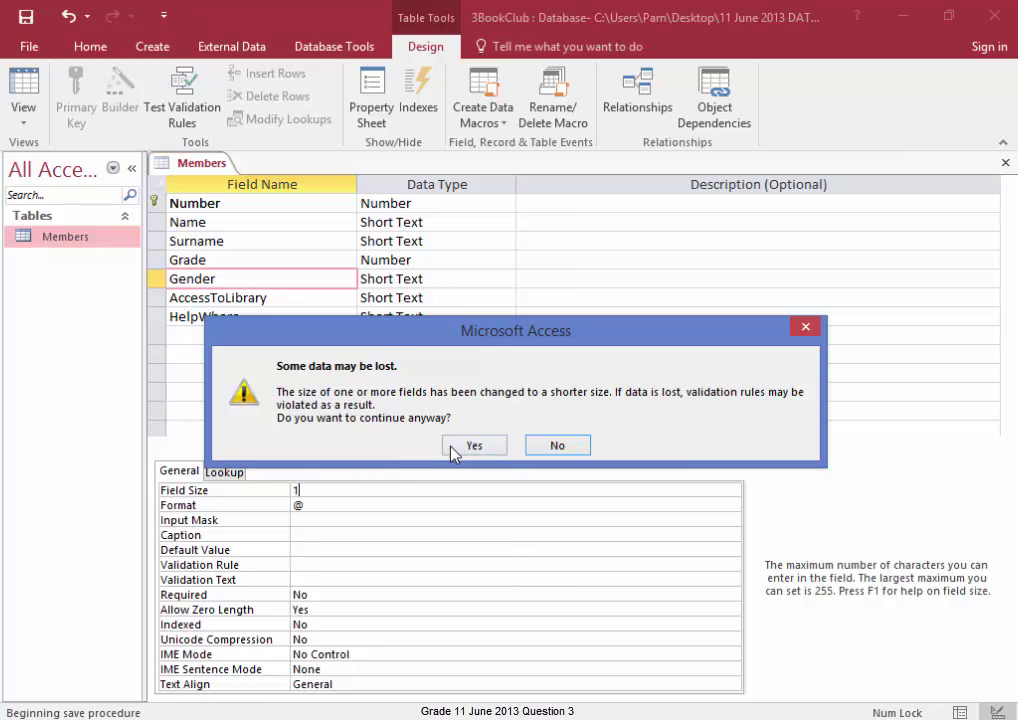
{"action": "left_click", "coordinate": [474, 445]}
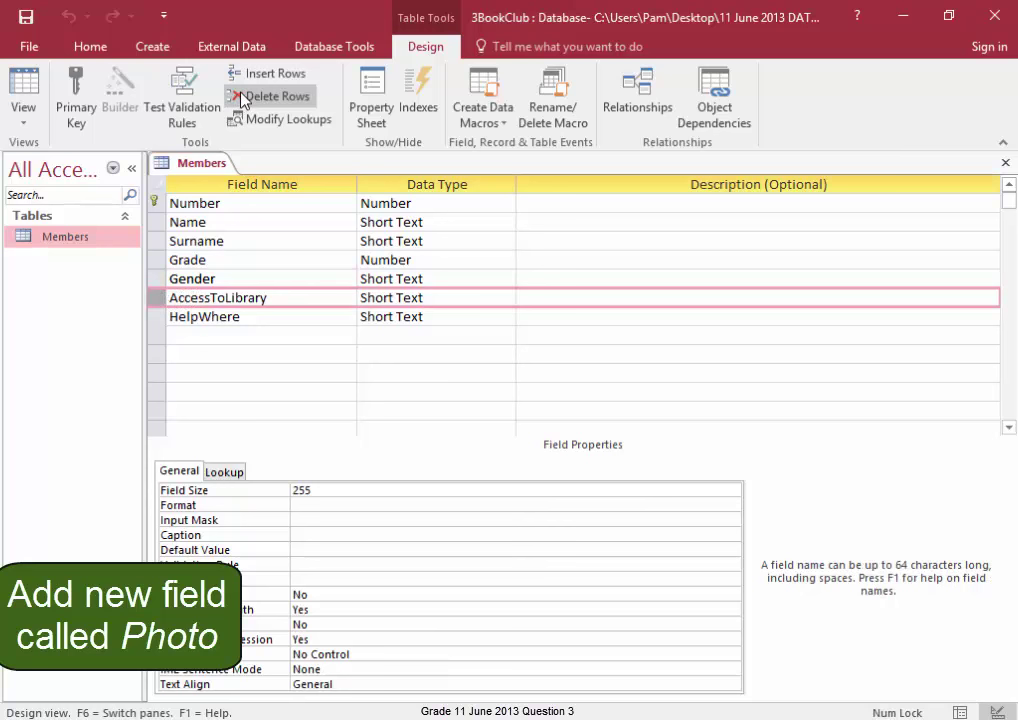
Step: Insert a Photo field of type OLE Object above AccessToLibrary
{"action": "type", "text": "Pho"}
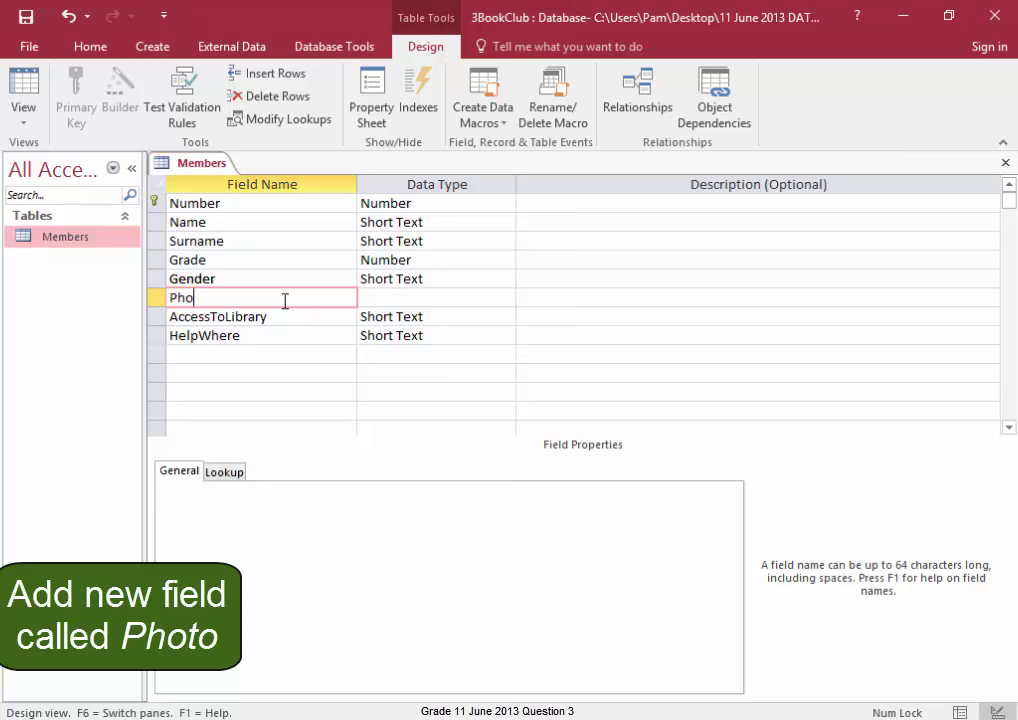
{"action": "left_click", "coordinate": [506, 297]}
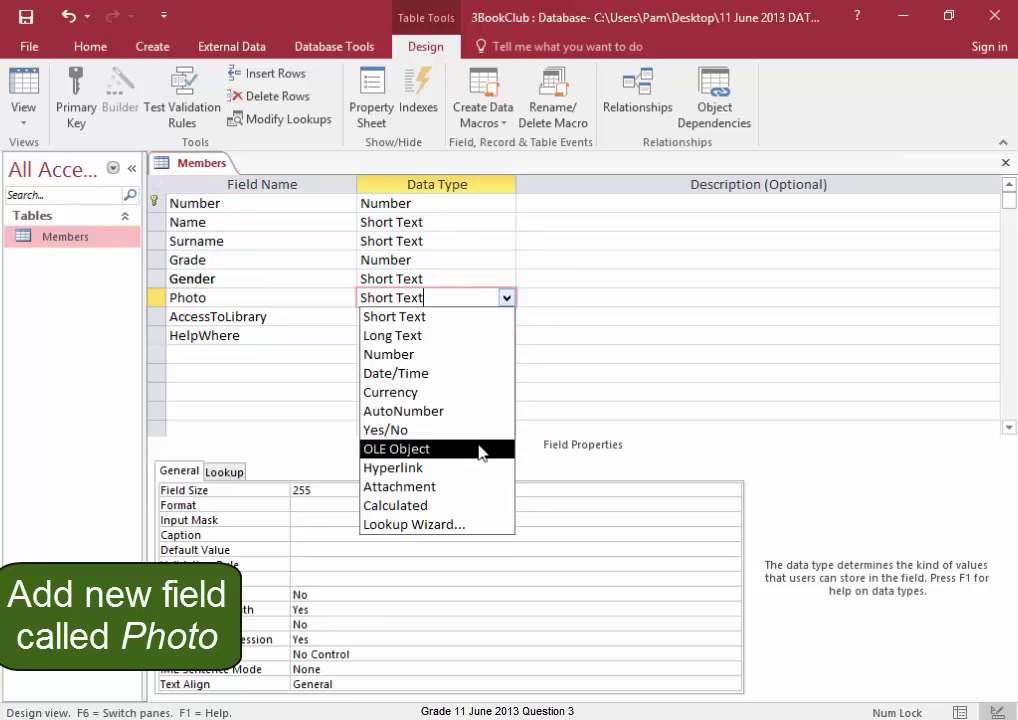
{"action": "left_click", "coordinate": [396, 448]}
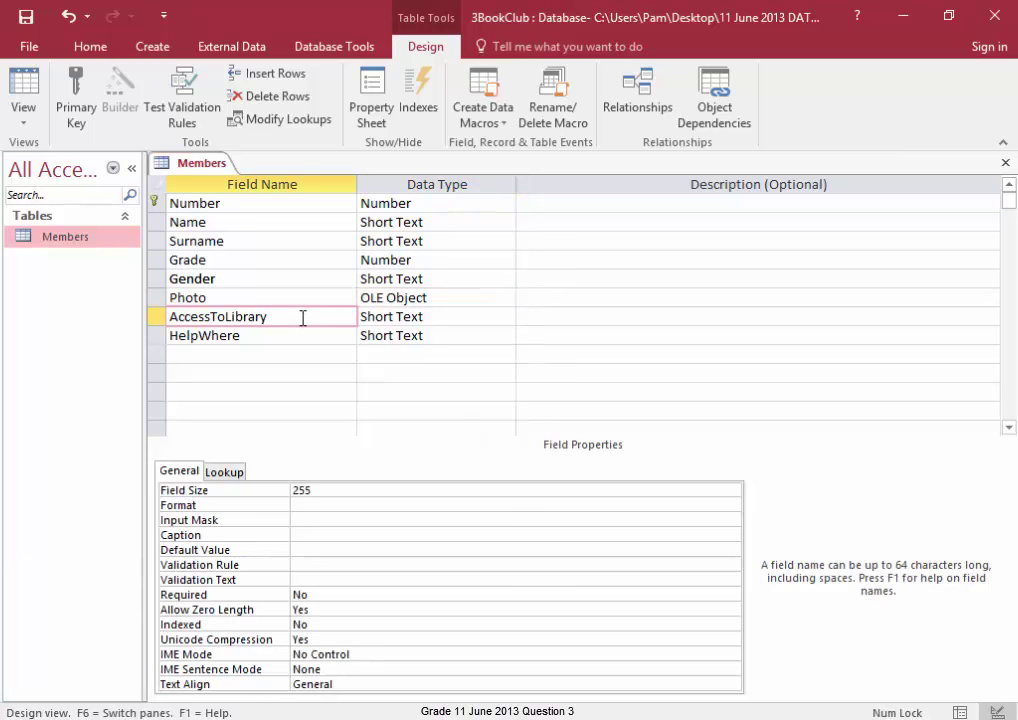
{"action": "left_click", "coordinate": [506, 316]}
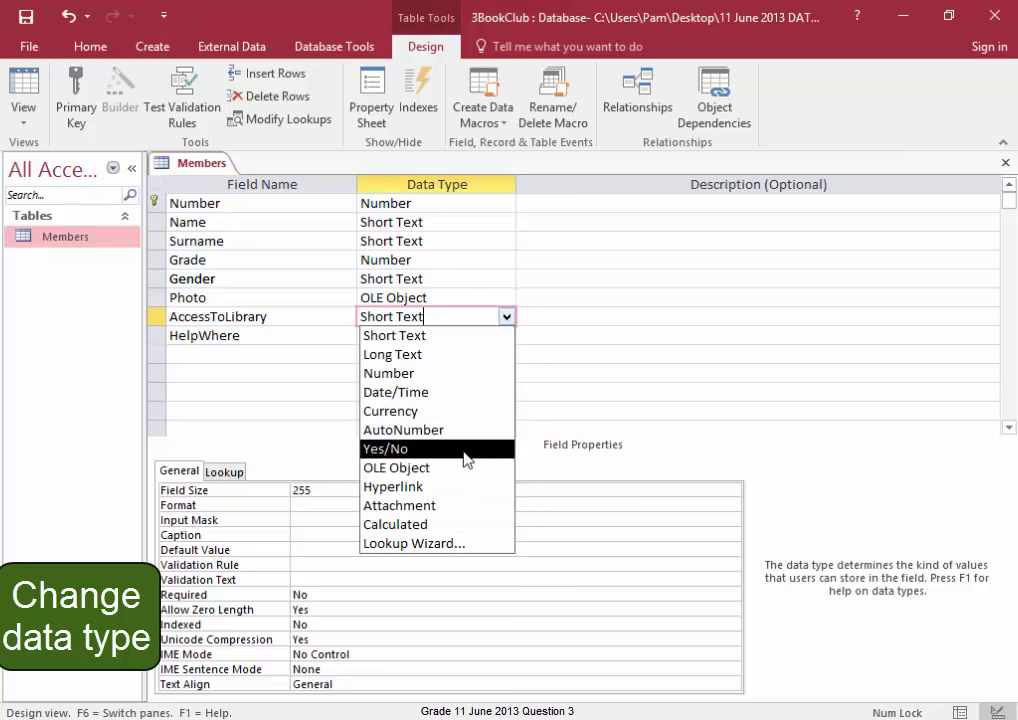
Step: Change AccessToLibrary to Yes/No and save, accepting the data-loss warning
{"action": "left_click", "coordinate": [385, 448]}
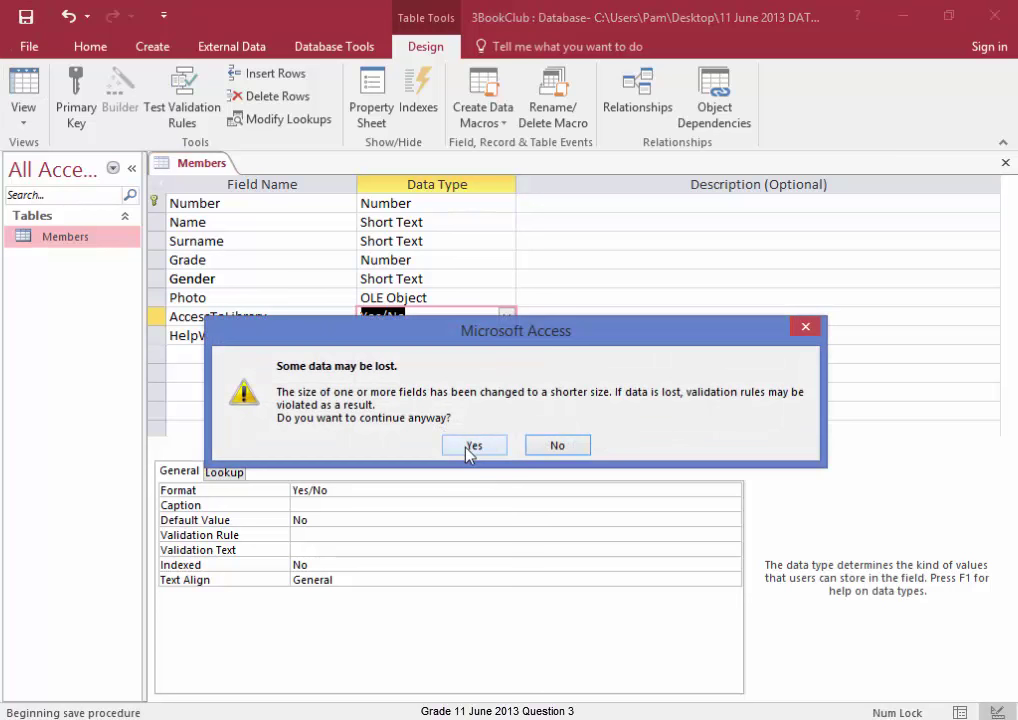
{"action": "left_click", "coordinate": [473, 445]}
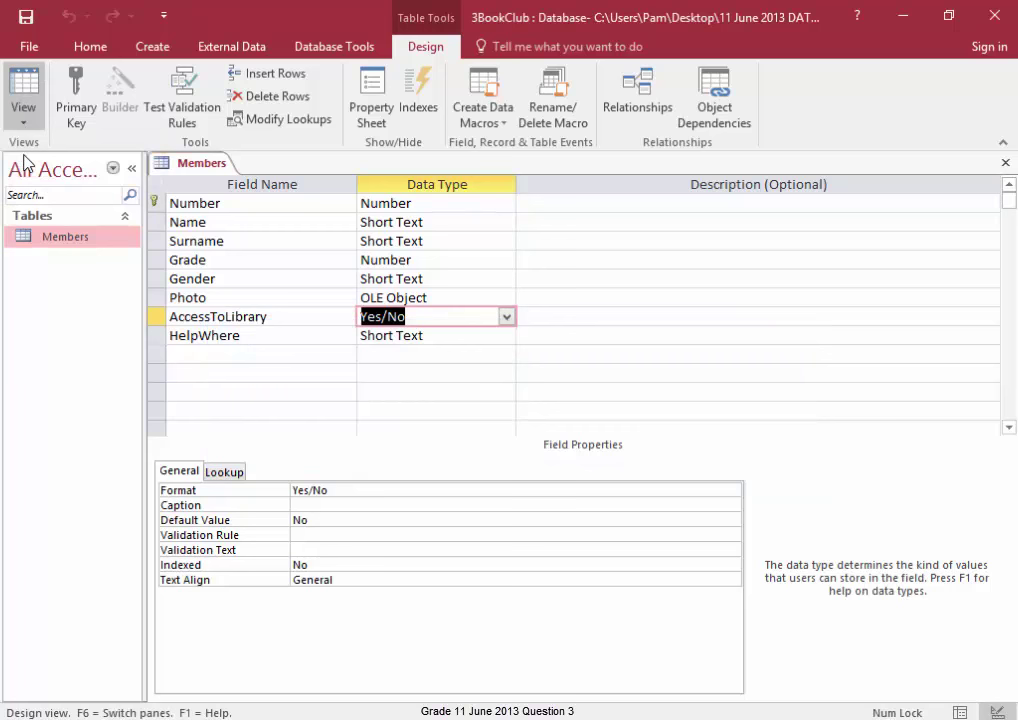
{"action": "left_click", "coordinate": [23, 90]}
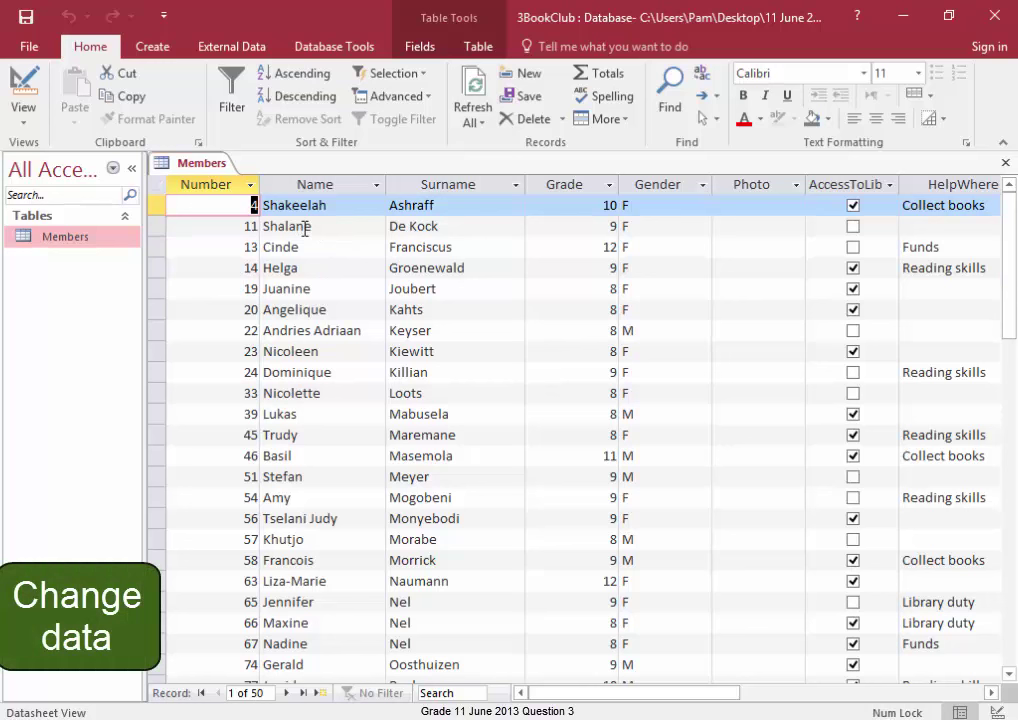
{"action": "left_click", "coordinate": [852, 226]}
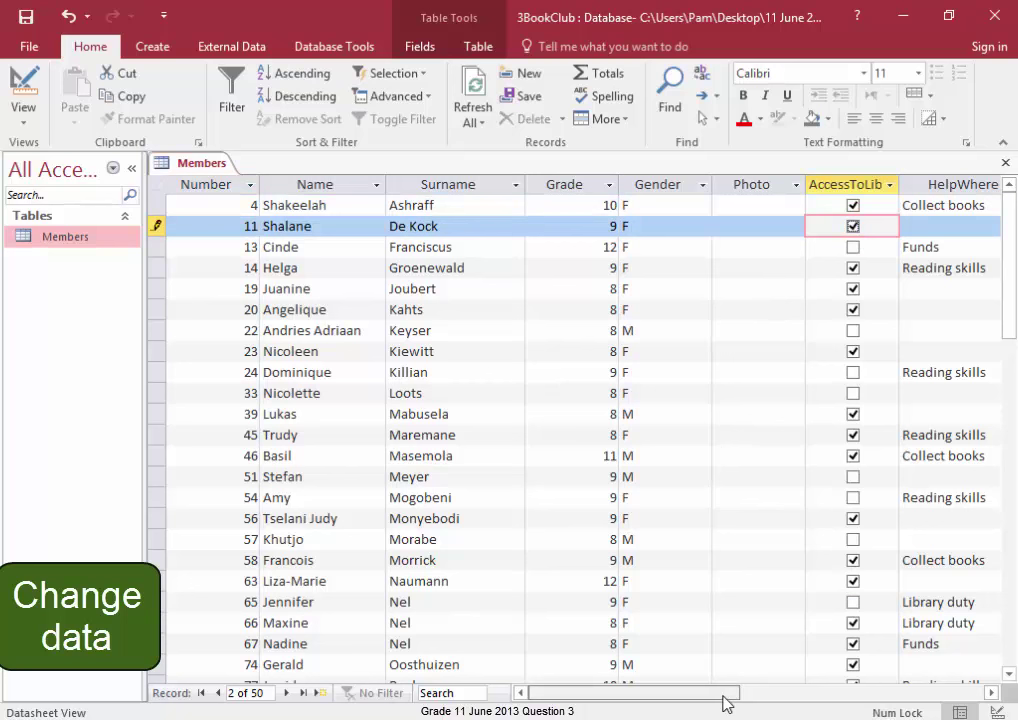
{"action": "left_click", "coordinate": [813, 226]}
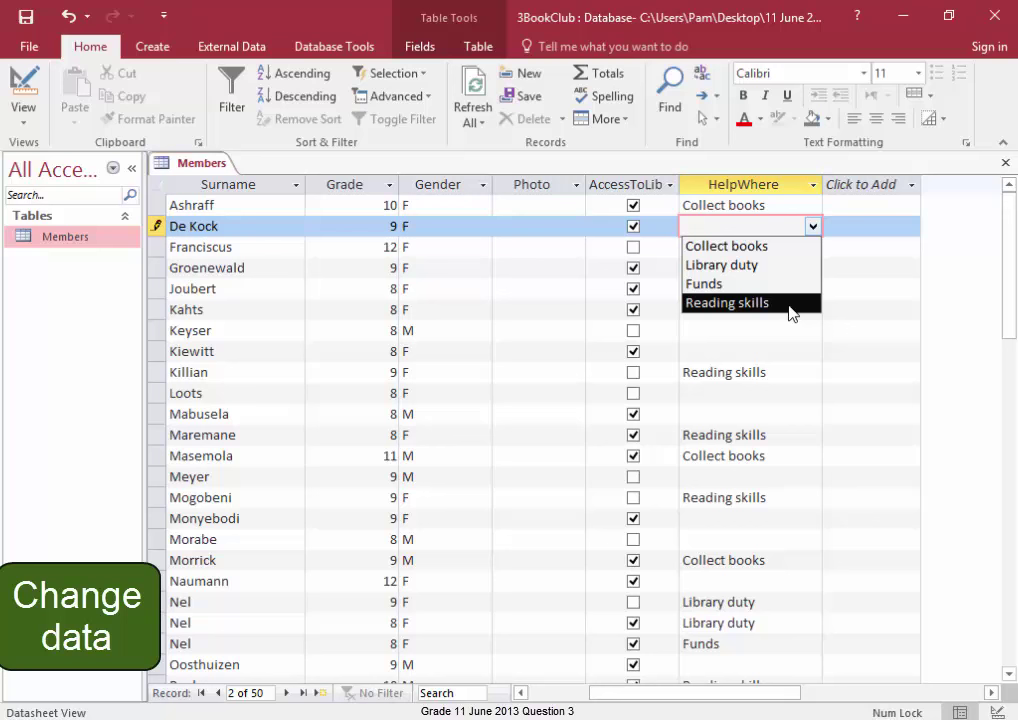